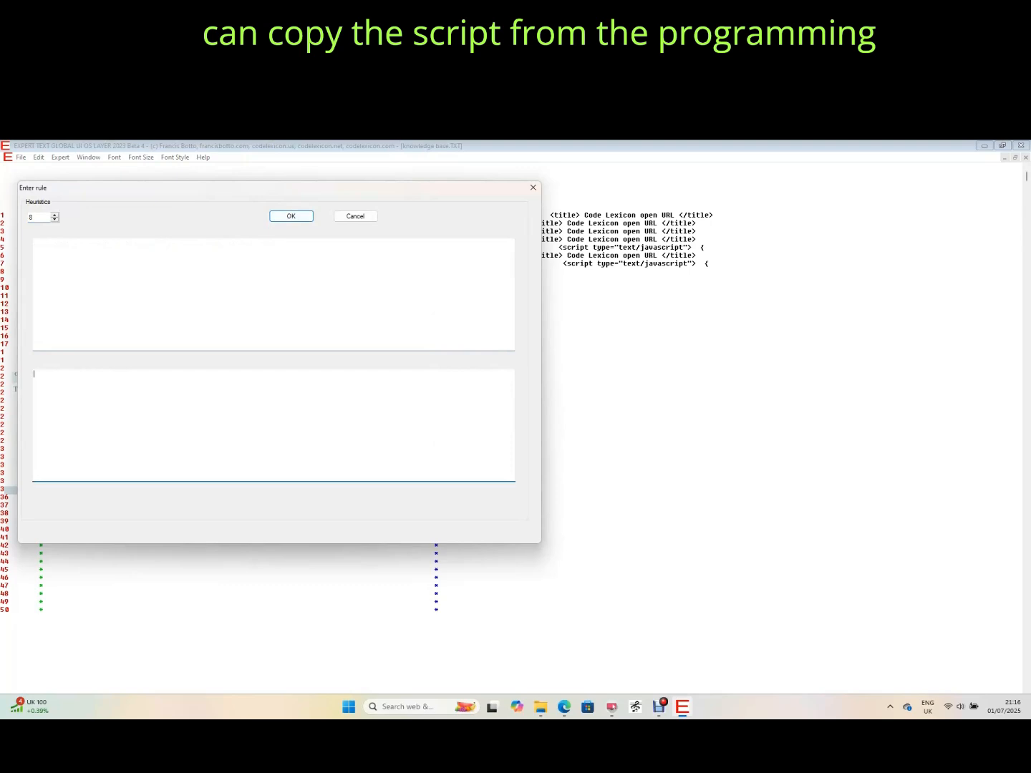
# Enter an HTML page with a JavaScript window.open script as the rule's conclusion.
pyautogui.write('<html>')
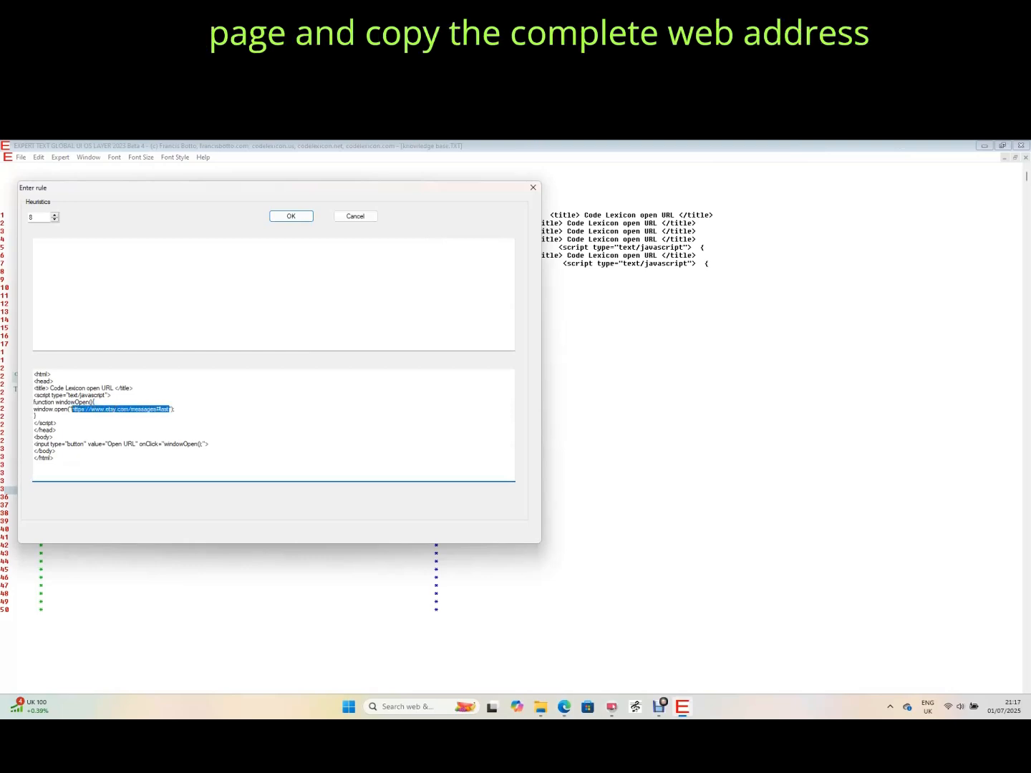
# Paste the ChatGPT query URL over the script's address and set the fact to 'Career'.
pyautogui.rightClick(122, 409)
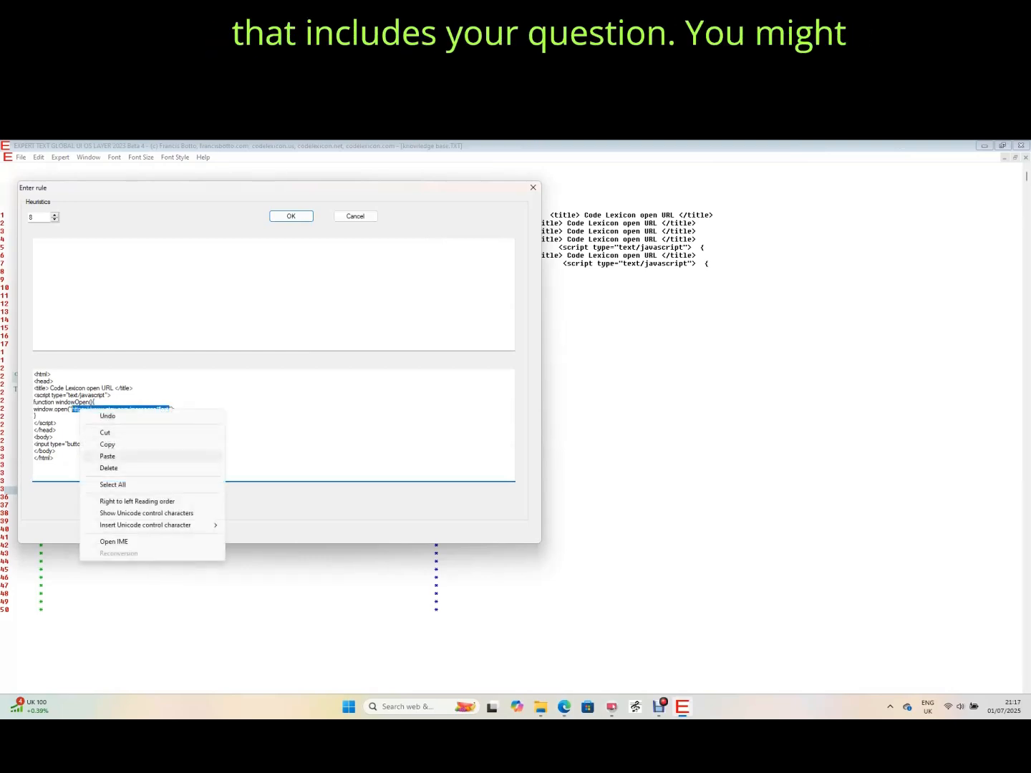
pyautogui.click(108, 456)
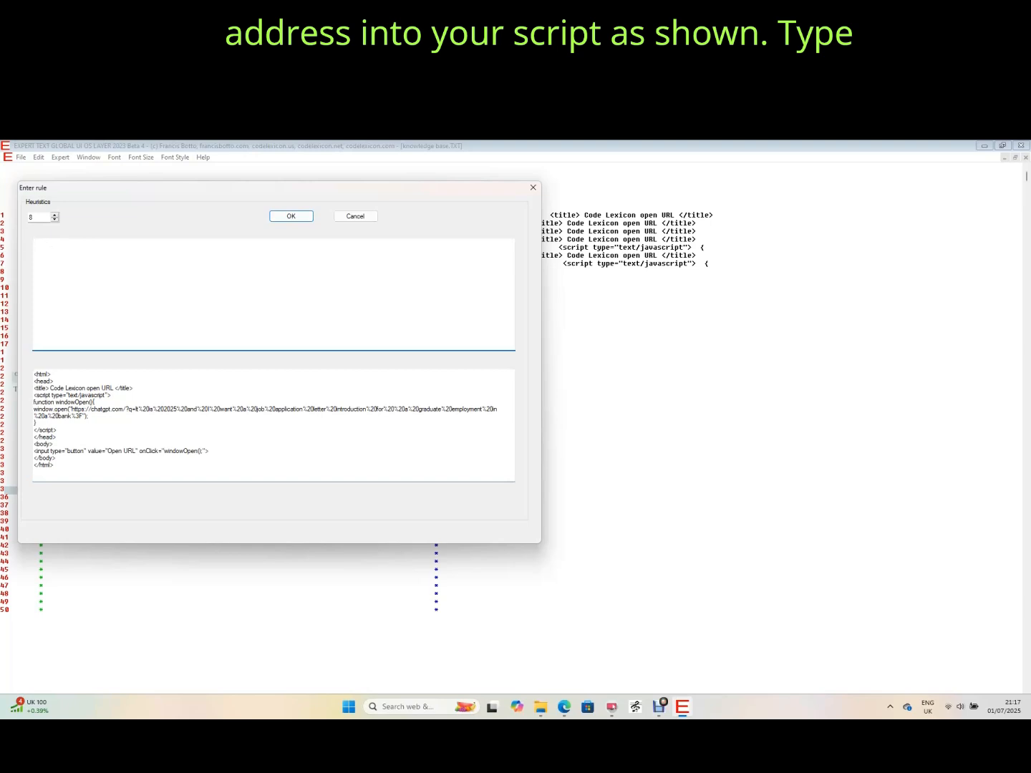
pyautogui.write('Career')
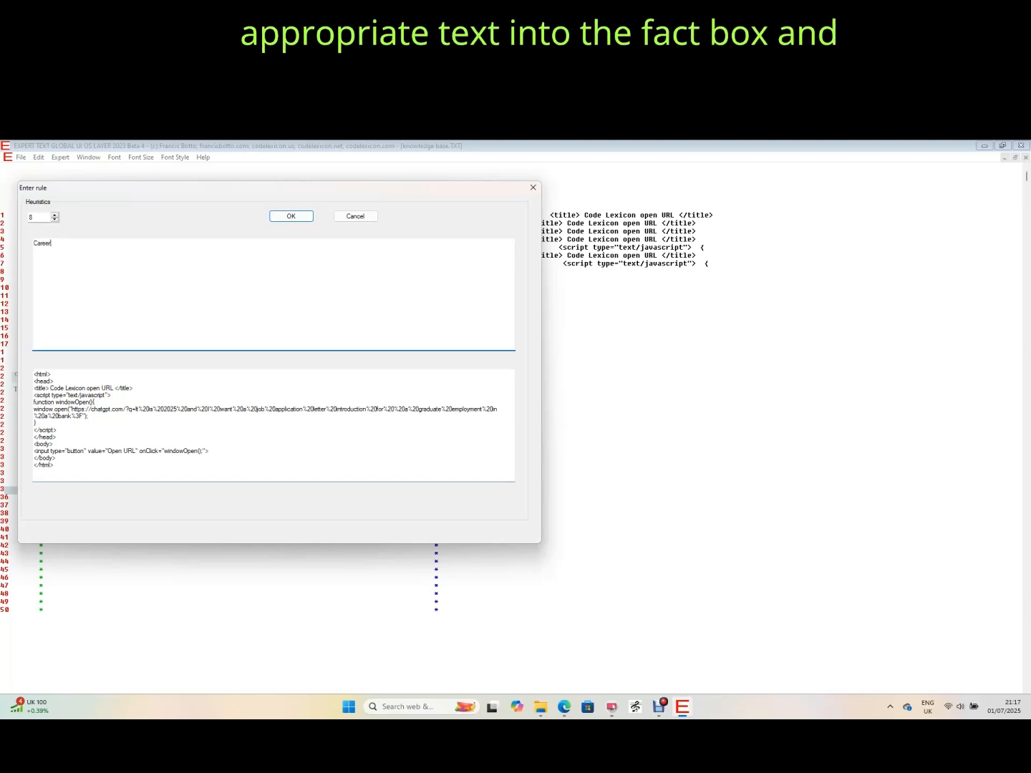